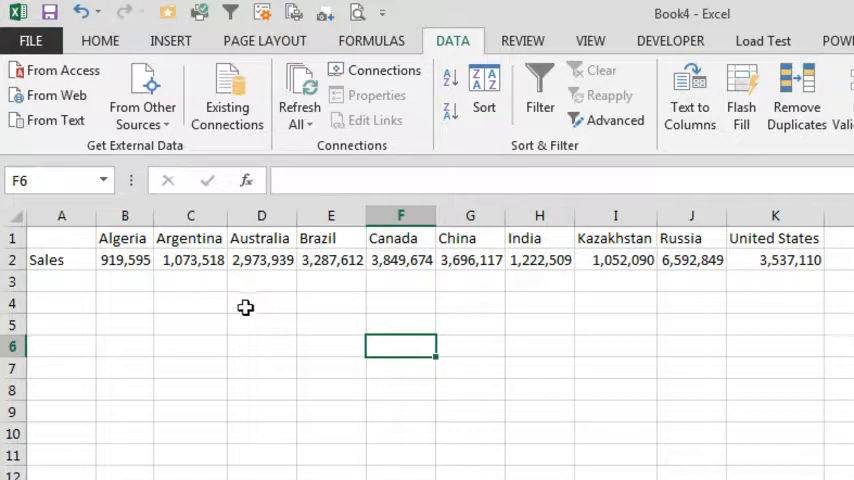
mouse_move(228, 318)
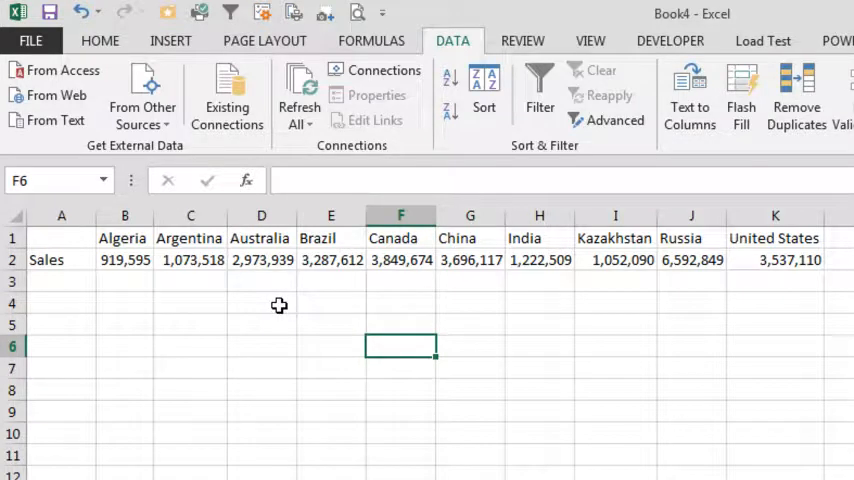
mouse_move(327, 307)
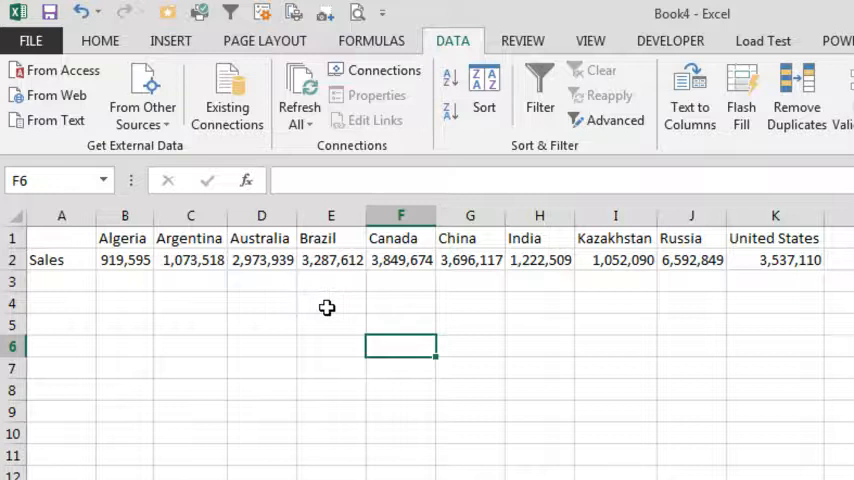
Step: Select the ten country names and their sales figures in B1:K2
left_click_drag(125, 237, 401, 259)
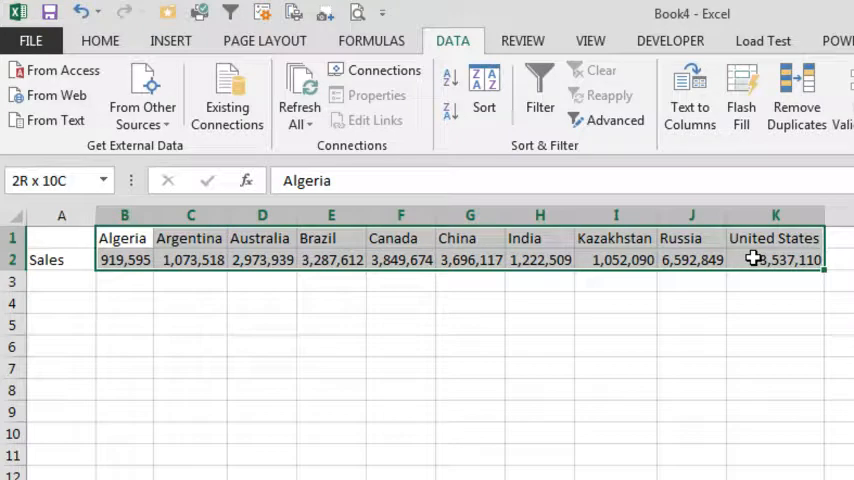
left_click(124, 238)
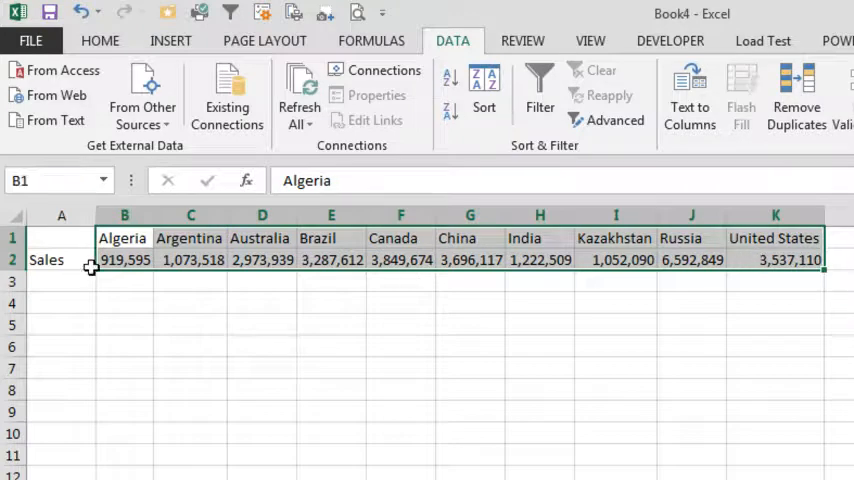
mouse_move(400, 250)
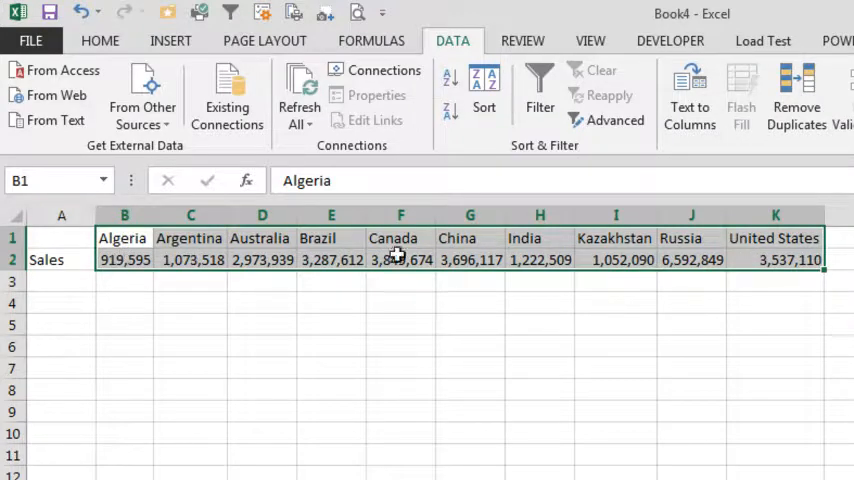
mouse_move(484, 90)
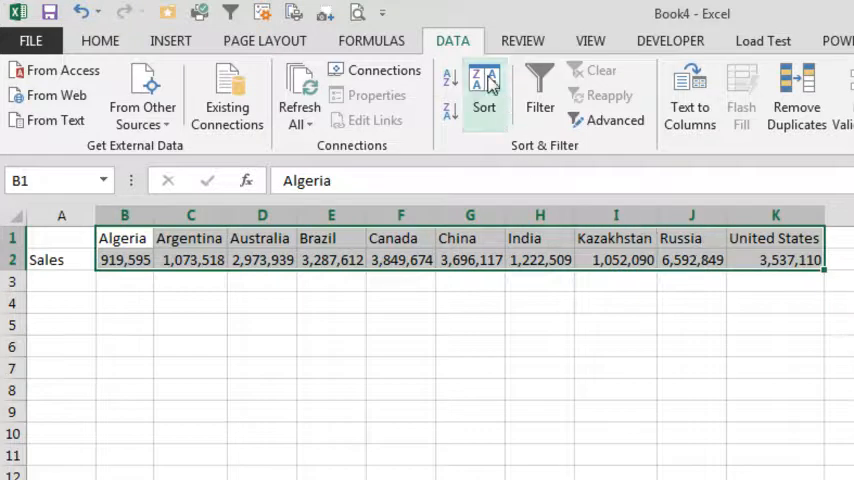
Step: Set the Sort dialog's orientation option to Sort left to right
left_click(484, 90)
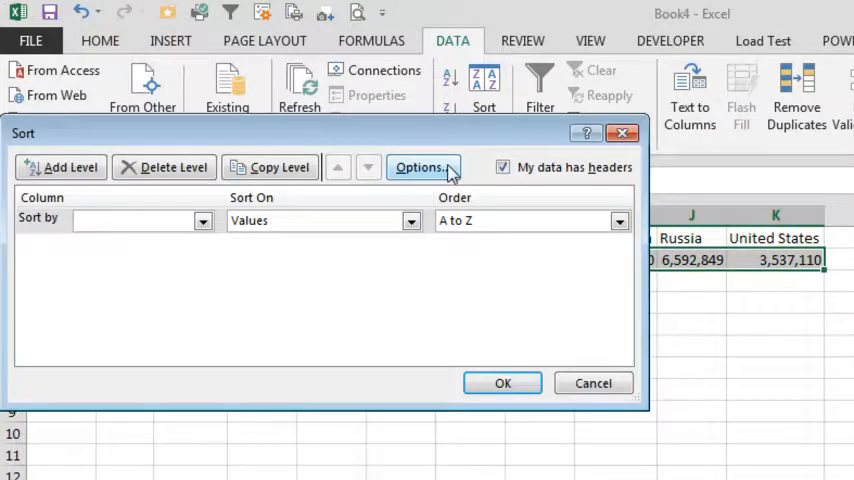
left_click(421, 166)
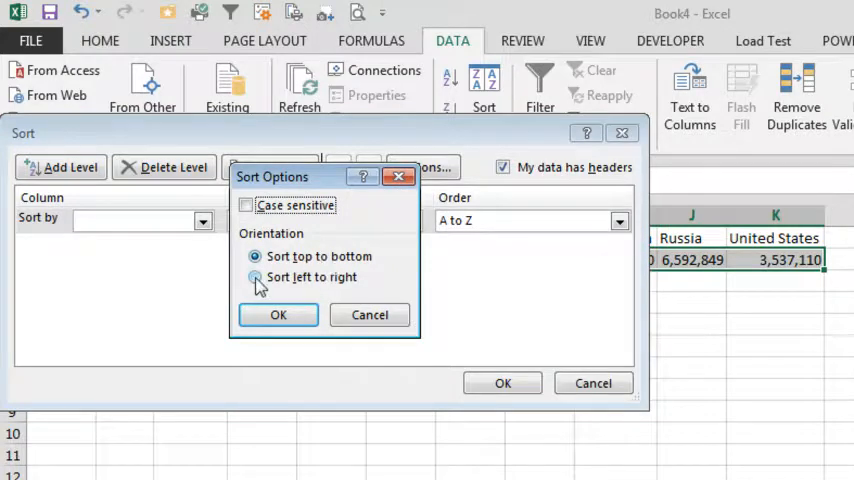
left_click(256, 277)
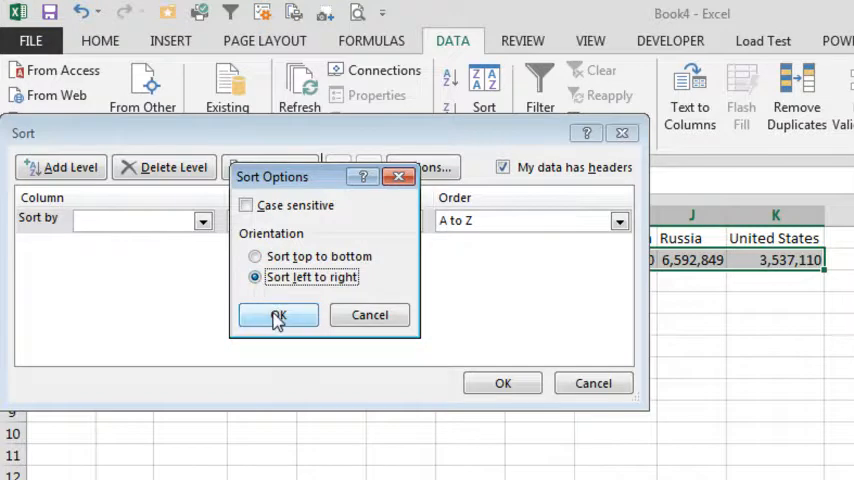
left_click(277, 315)
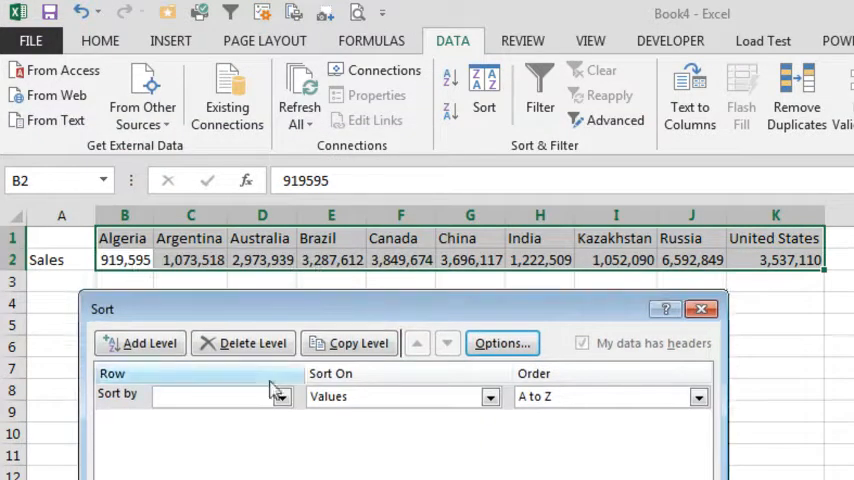
Step: Sort by Row 2 from largest to smallest, putting Russia first
left_click(282, 396)
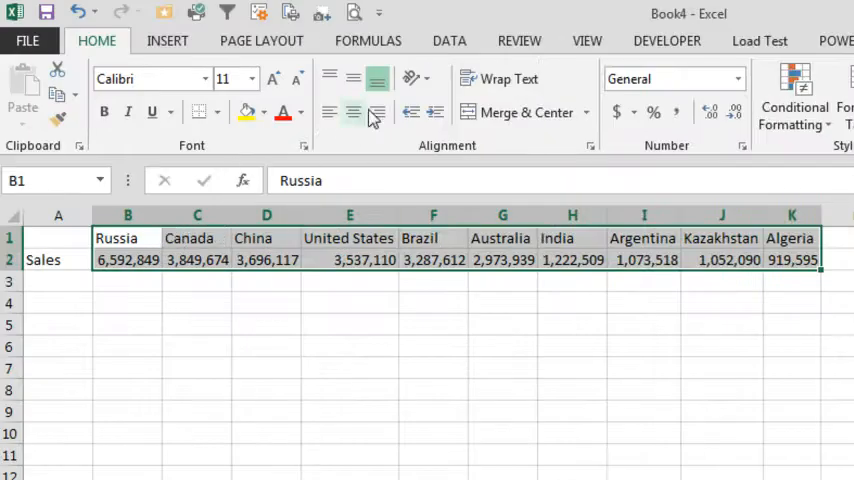
Step: Right-align the country name headings in B1:K2
left_click(352, 111)
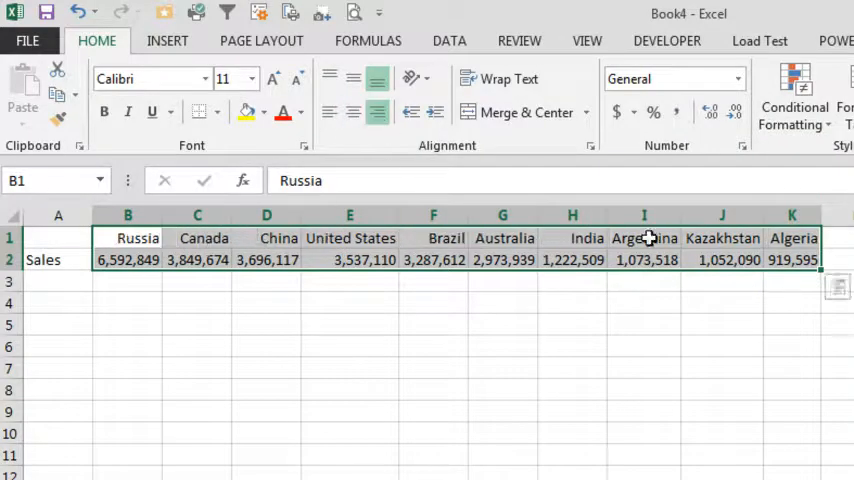
mouse_move(736, 347)
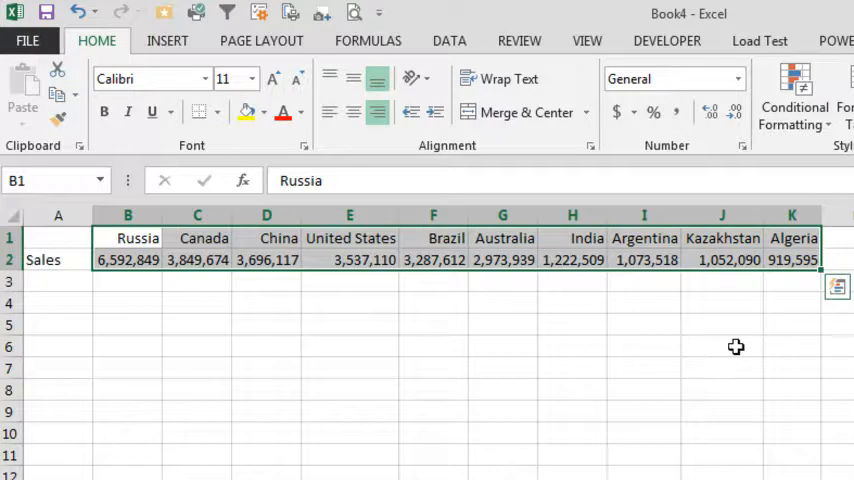